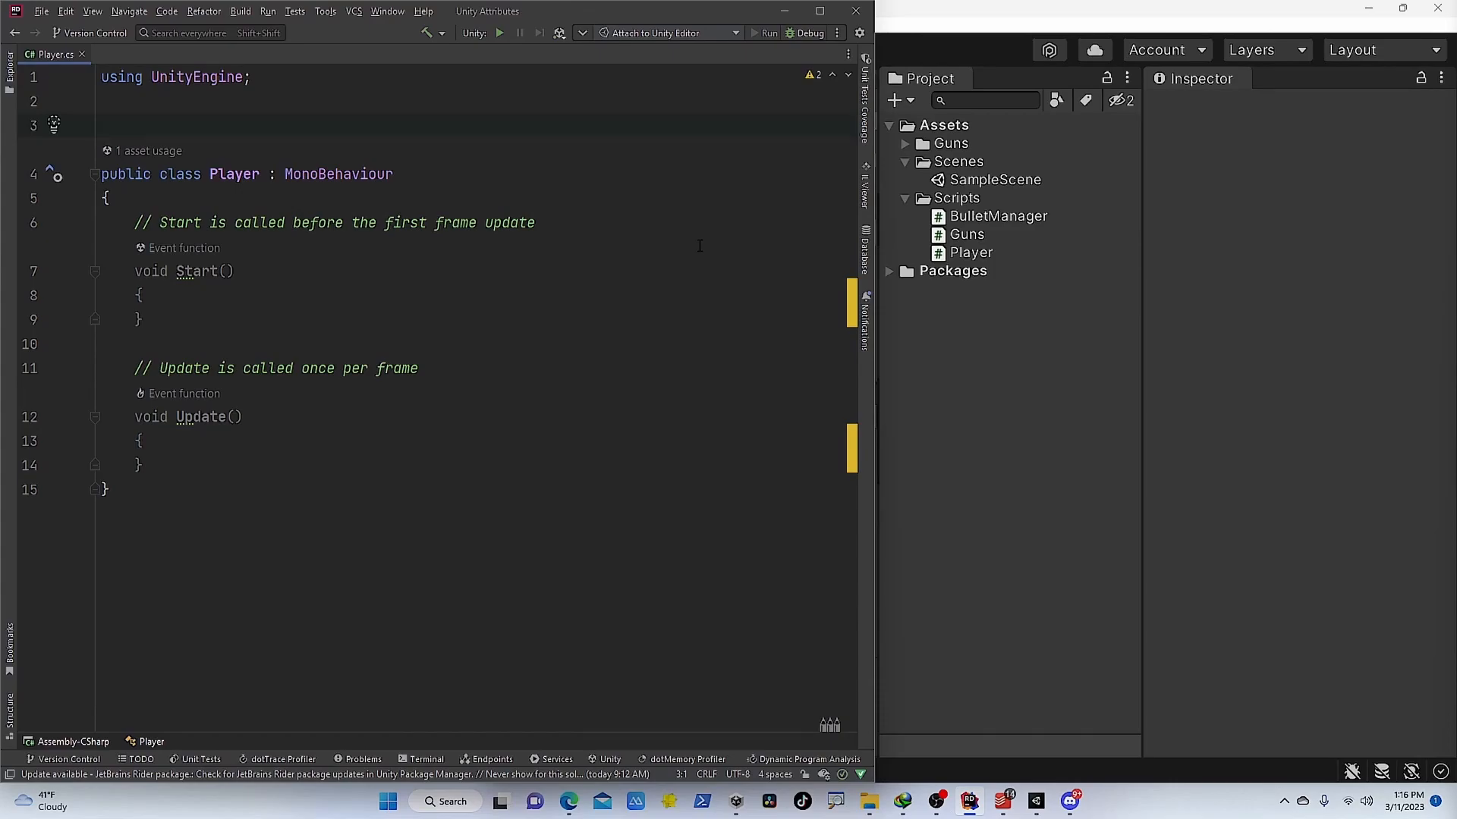
Step: Add [ExecuteInEditMode] to Player and log "Executed On Edit Mode" in Start()
{"action": "type", "text": "[ExecuteInEditMode]"}
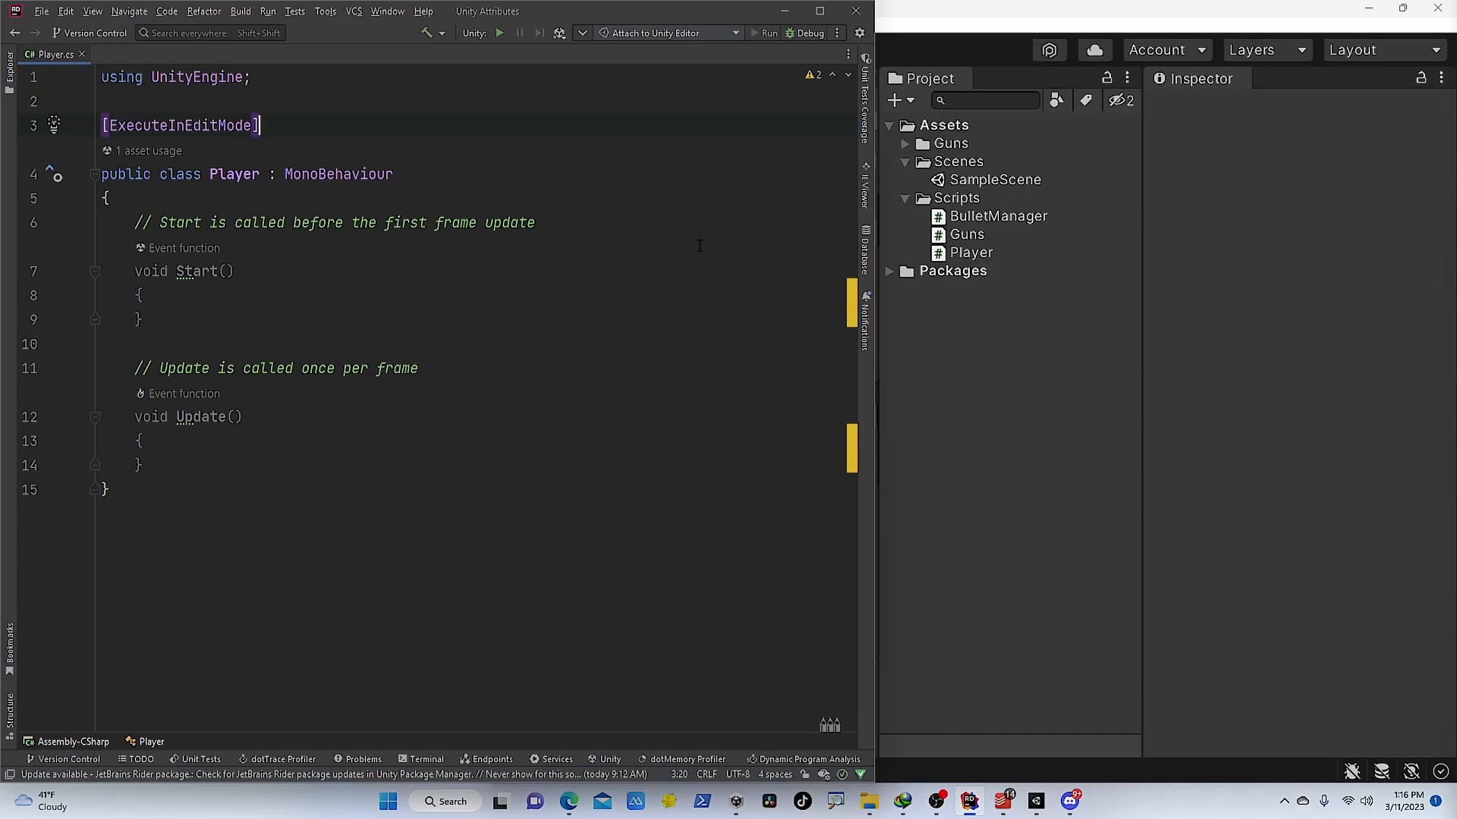
{"action": "type", "text": "Debug.Log(\"Executed On Edit Mode\");"}
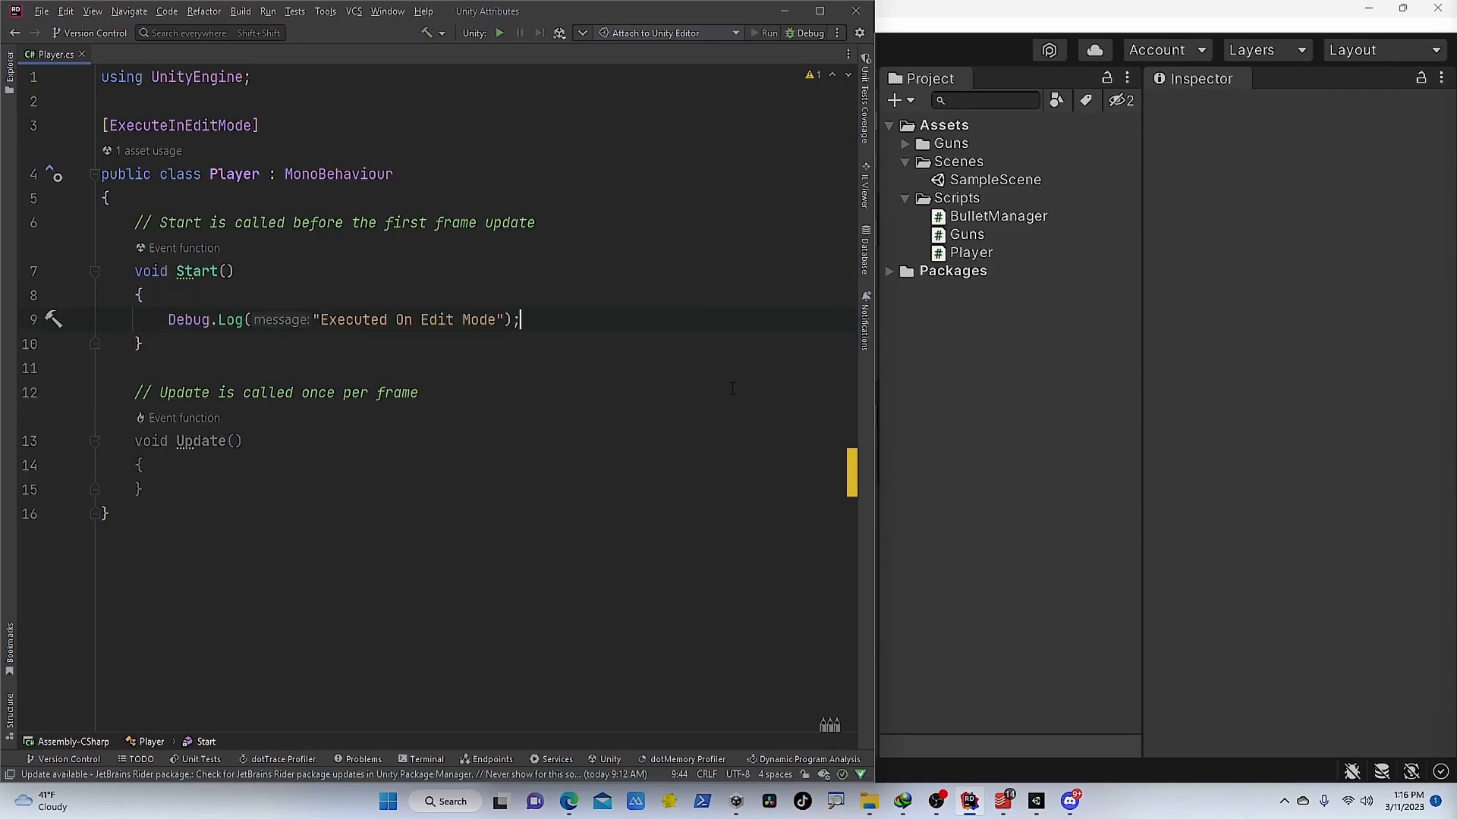
{"action": "mouse_move", "coordinate": [850, 474]}
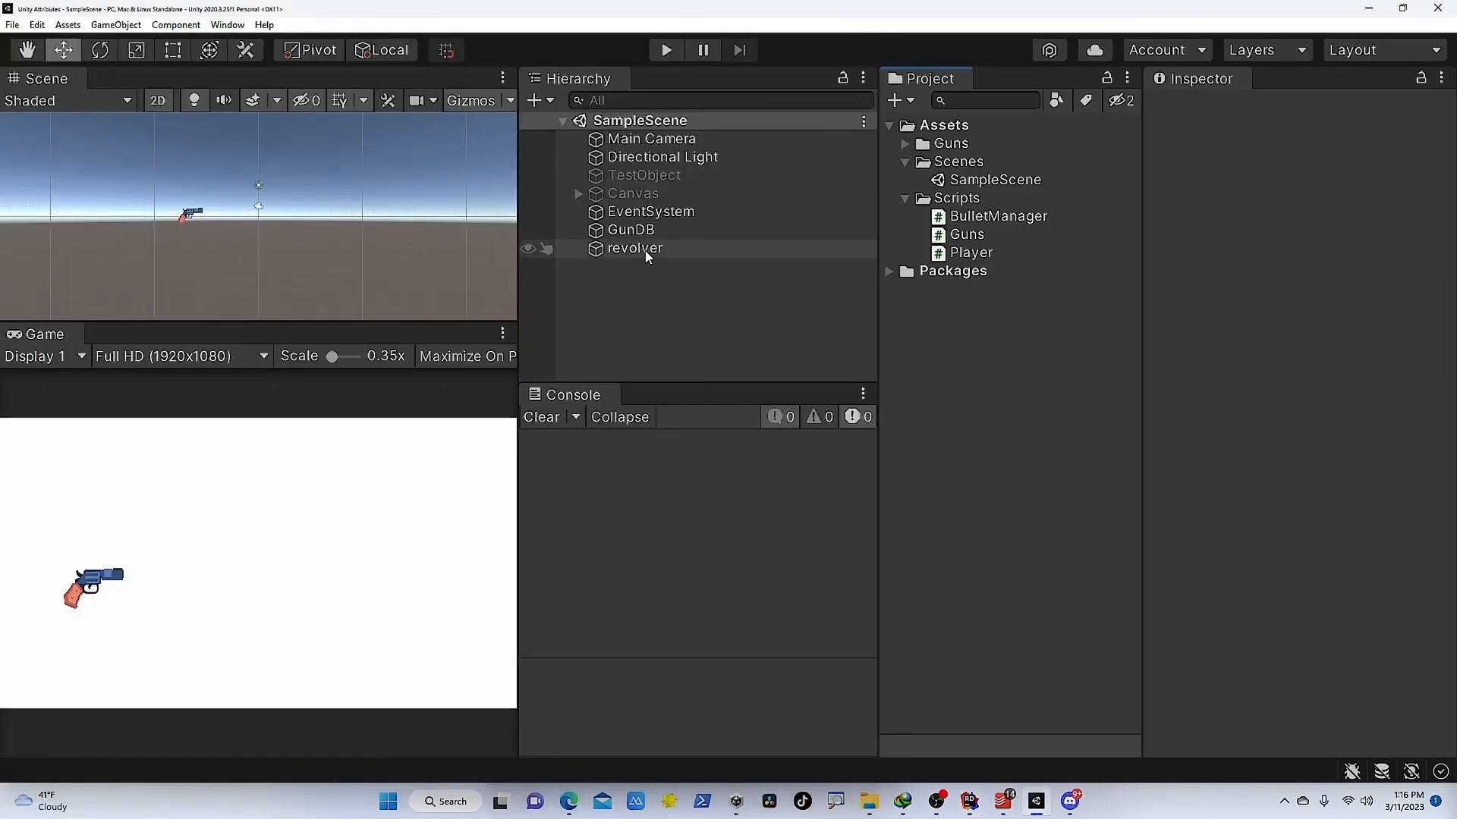
Step: Inspect the revolver's Player script, select SampleScene, and expand the "Executed On Edit Mode" log entry
{"action": "left_click", "coordinate": [634, 249]}
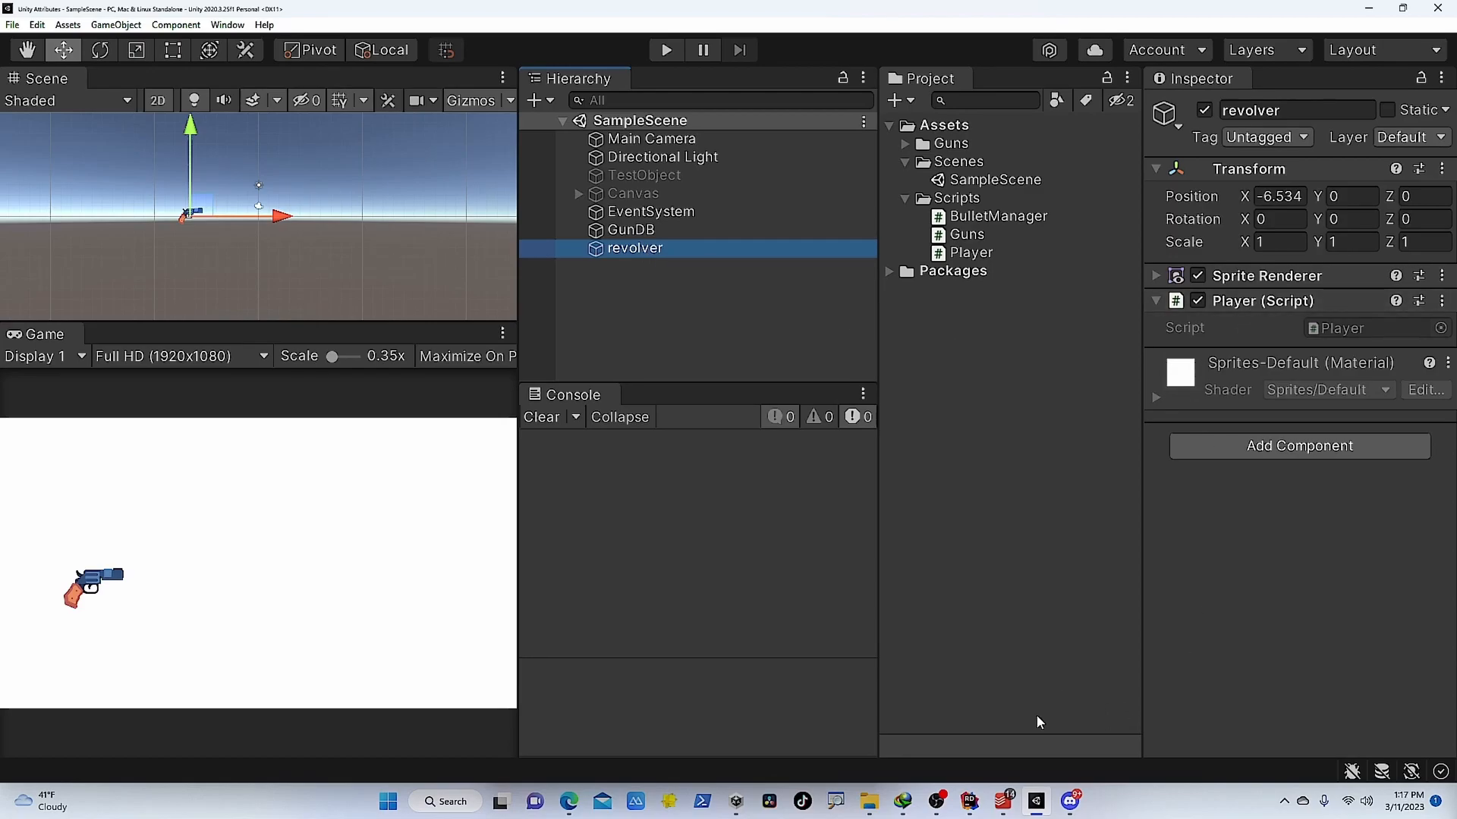
{"action": "left_click", "coordinate": [994, 179]}
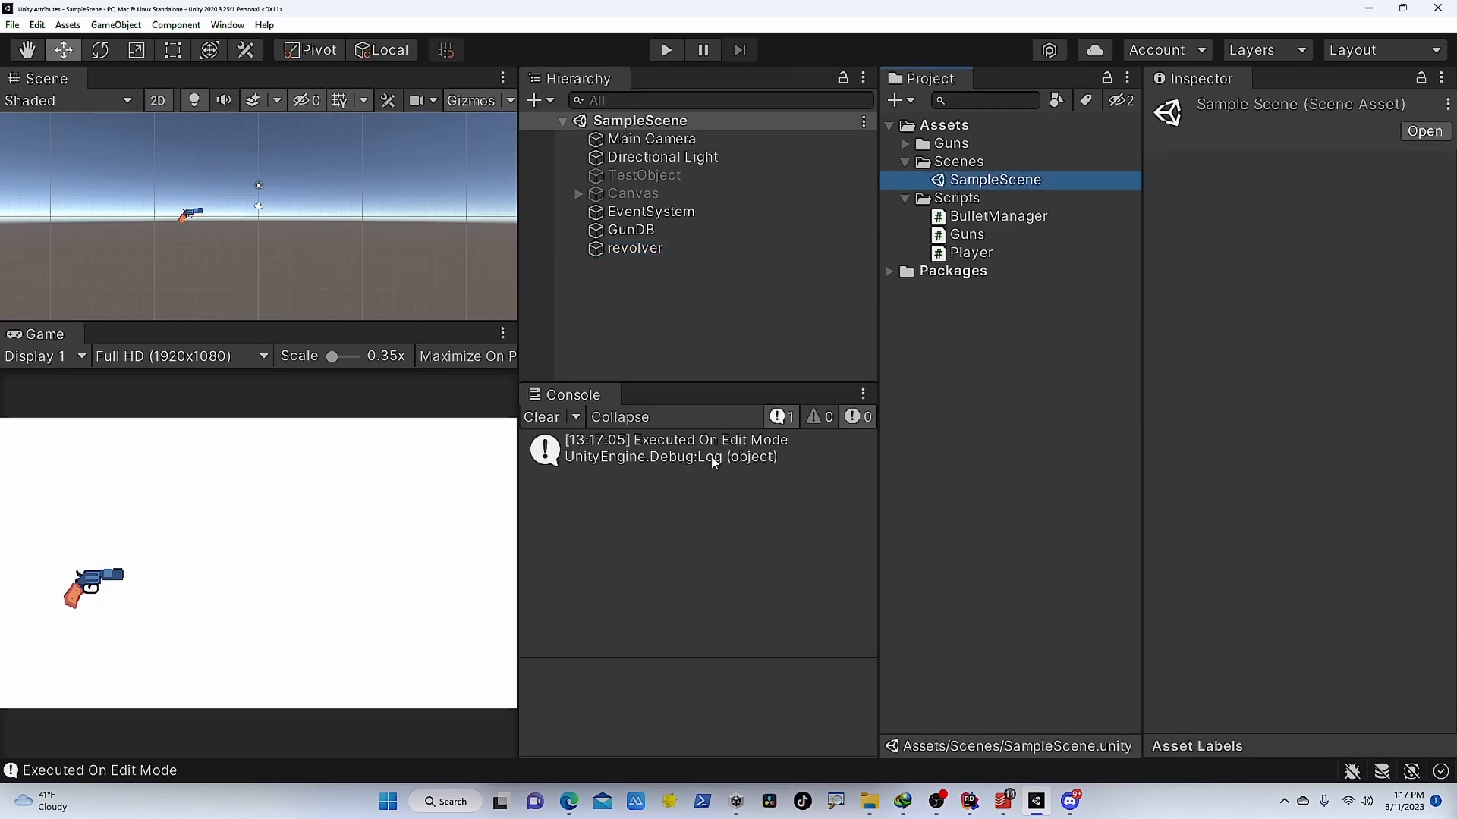
{"action": "left_click", "coordinate": [698, 449]}
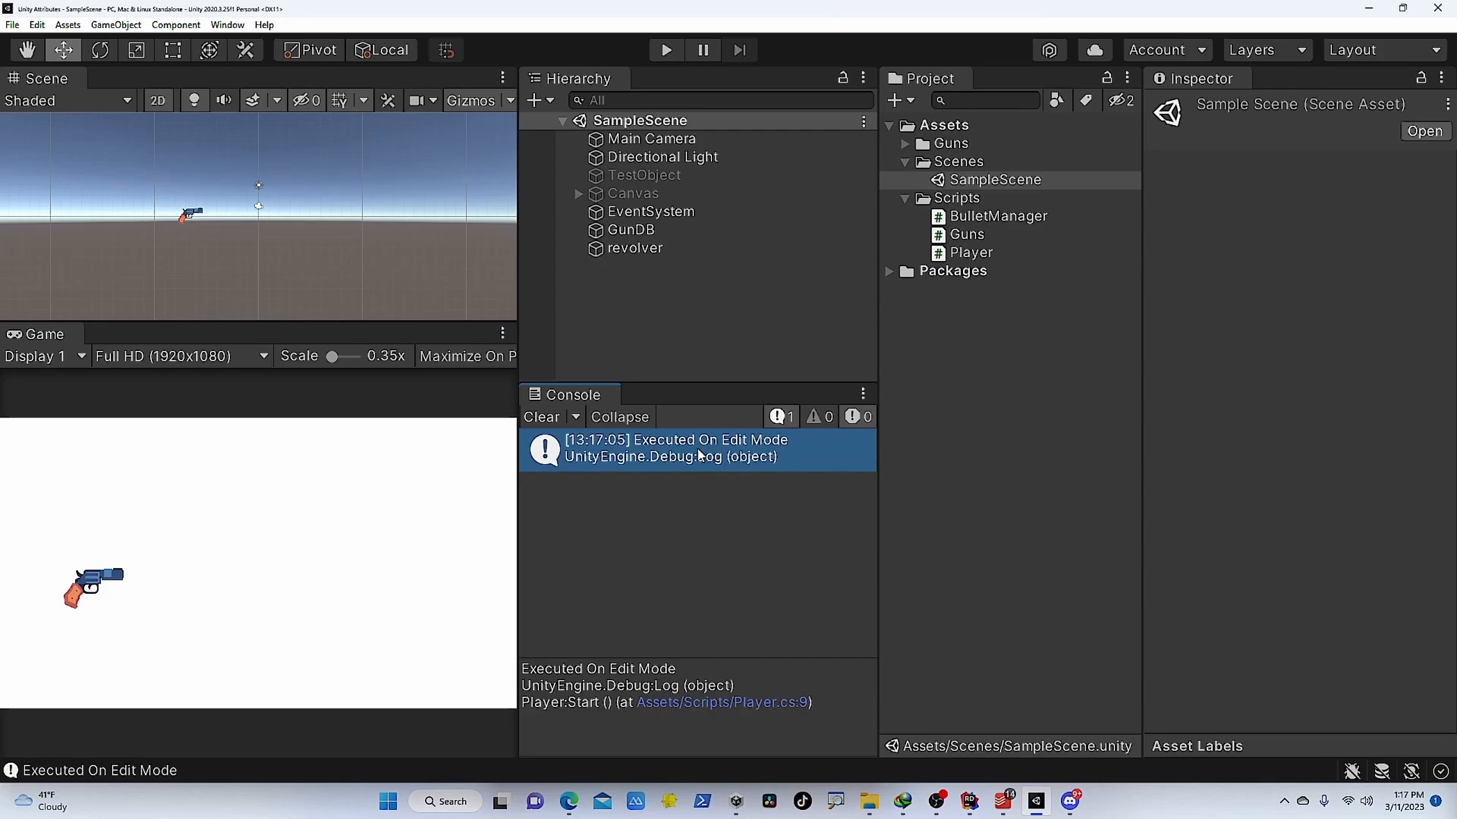
{"action": "mouse_move", "coordinate": [639, 458]}
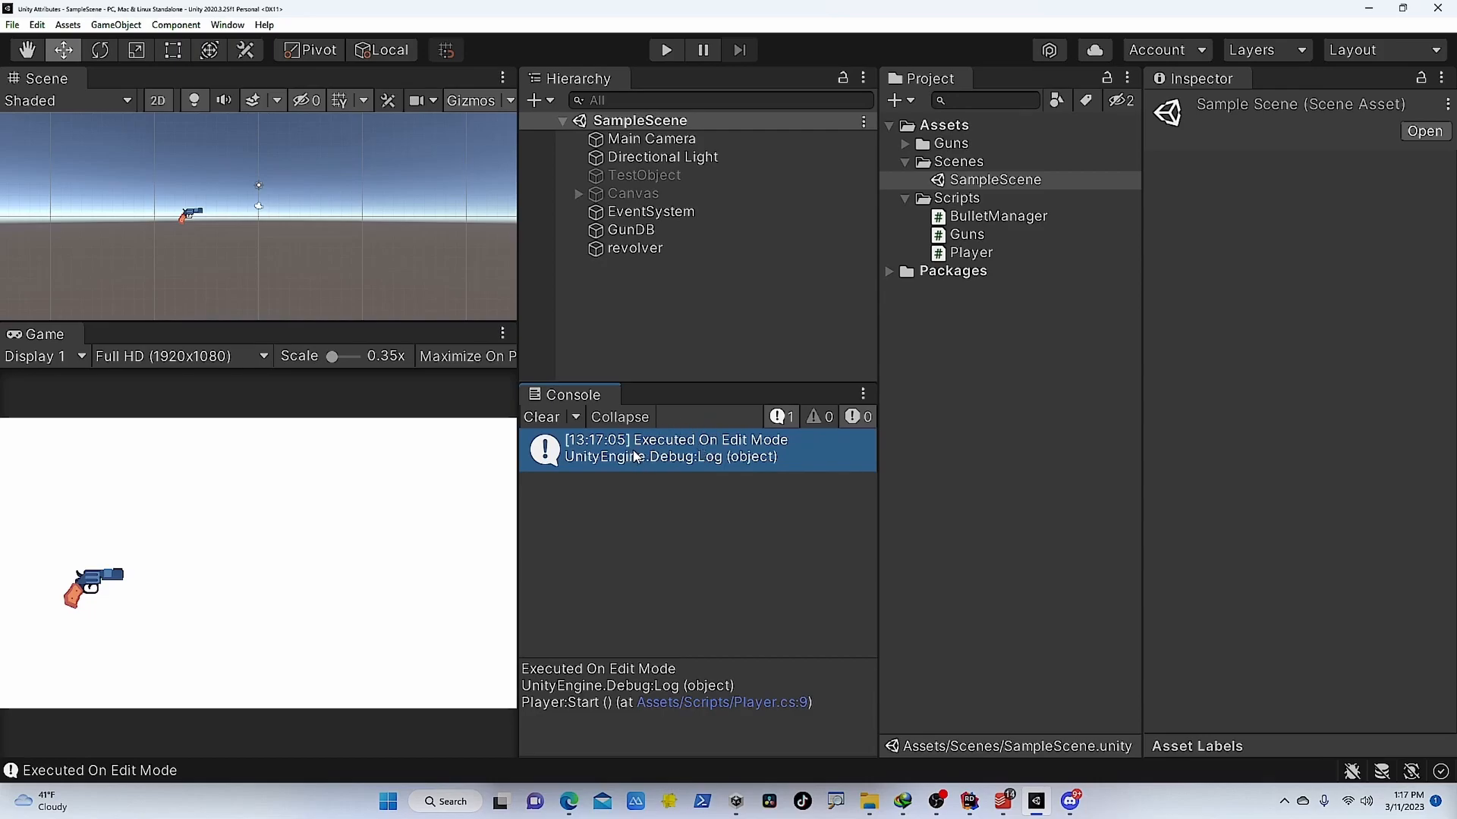
{"action": "mouse_move", "coordinate": [631, 455]}
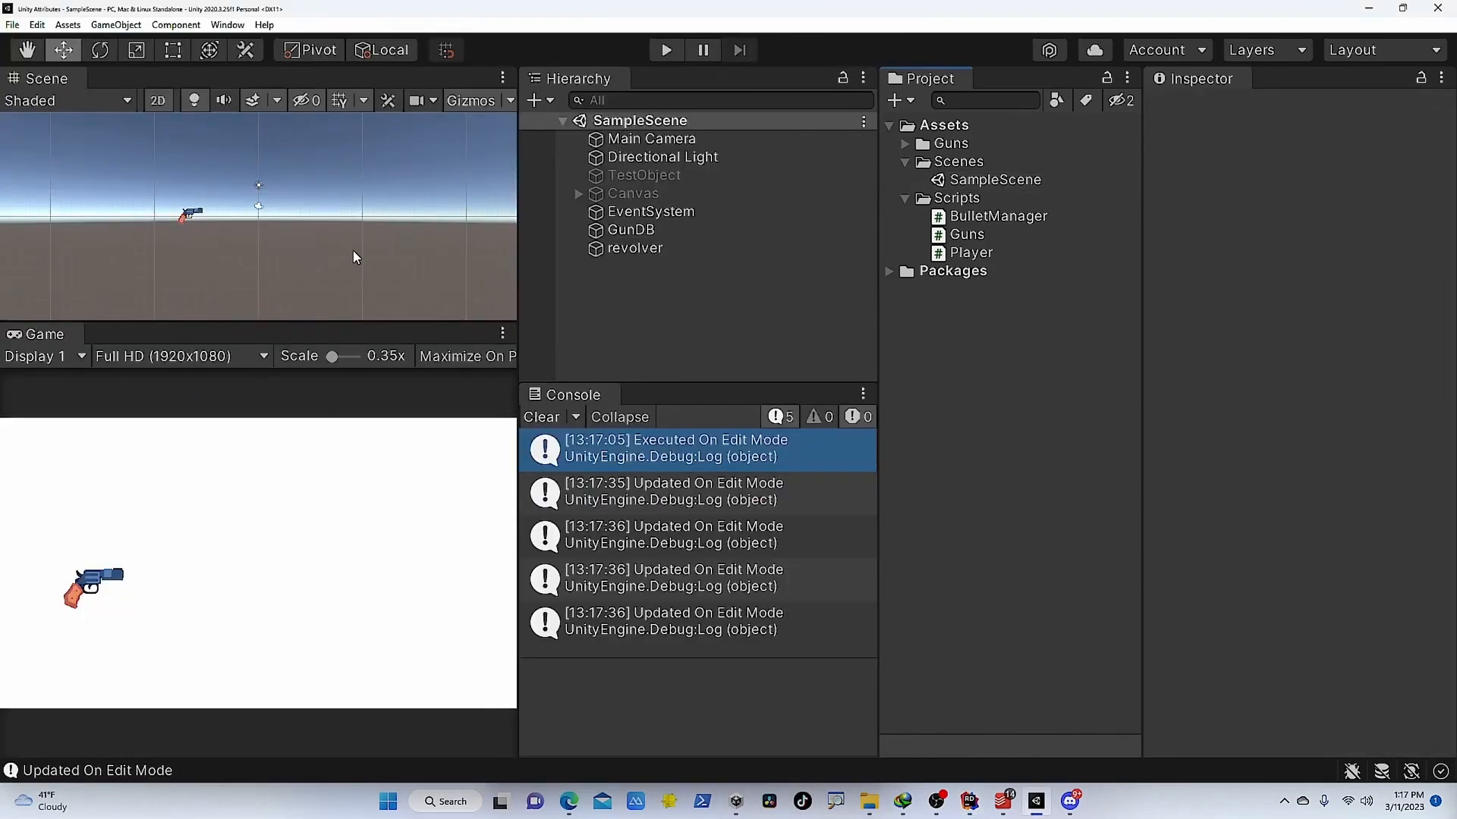
Step: Scroll the Console to view the accumulating "Updated On Edit Mode" messages
{"action": "scroll", "scroll_direction": "down", "scroll_amount": 3}
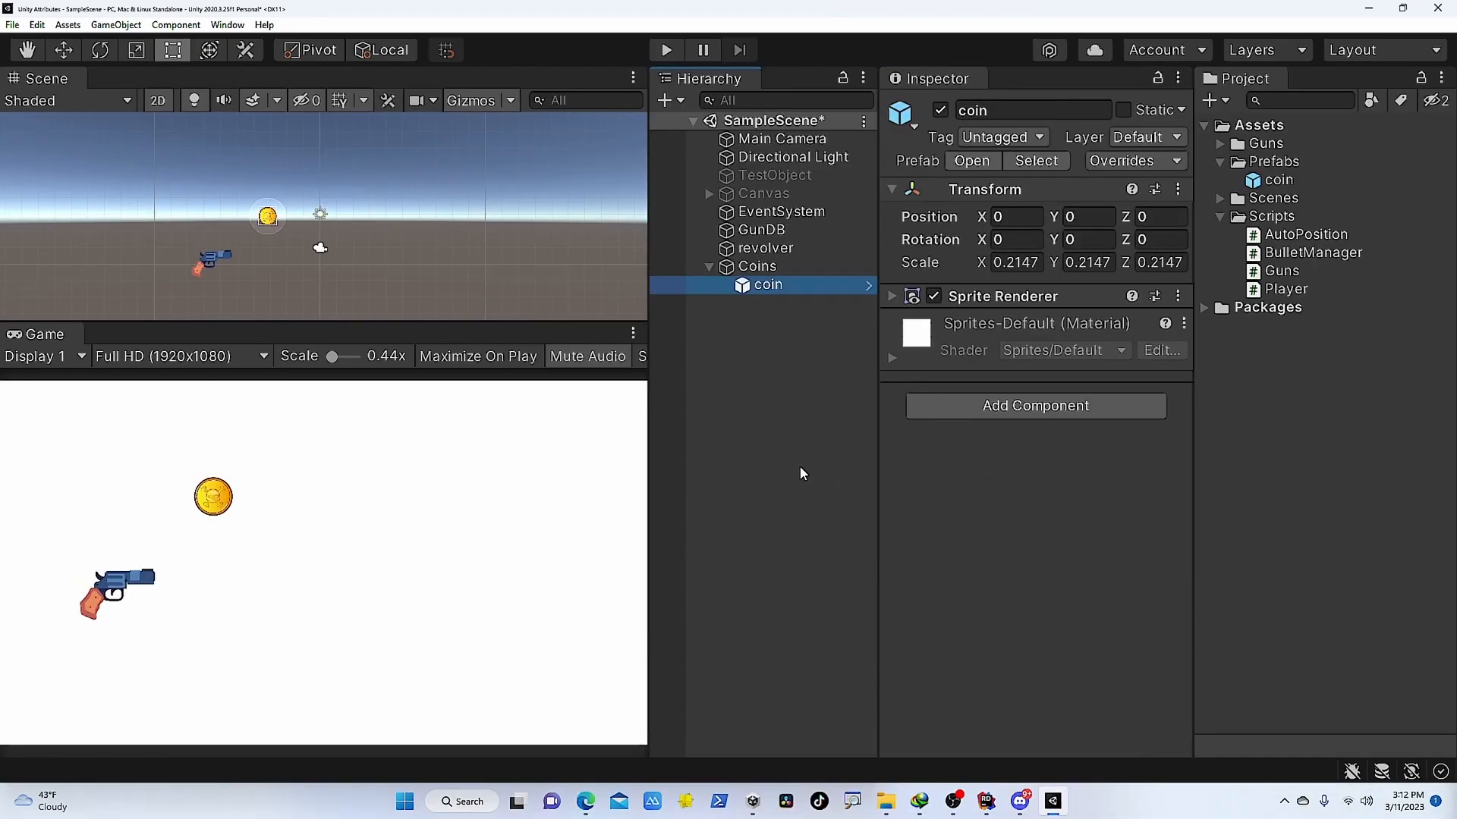
{"action": "mouse_move", "coordinate": [728, 457]}
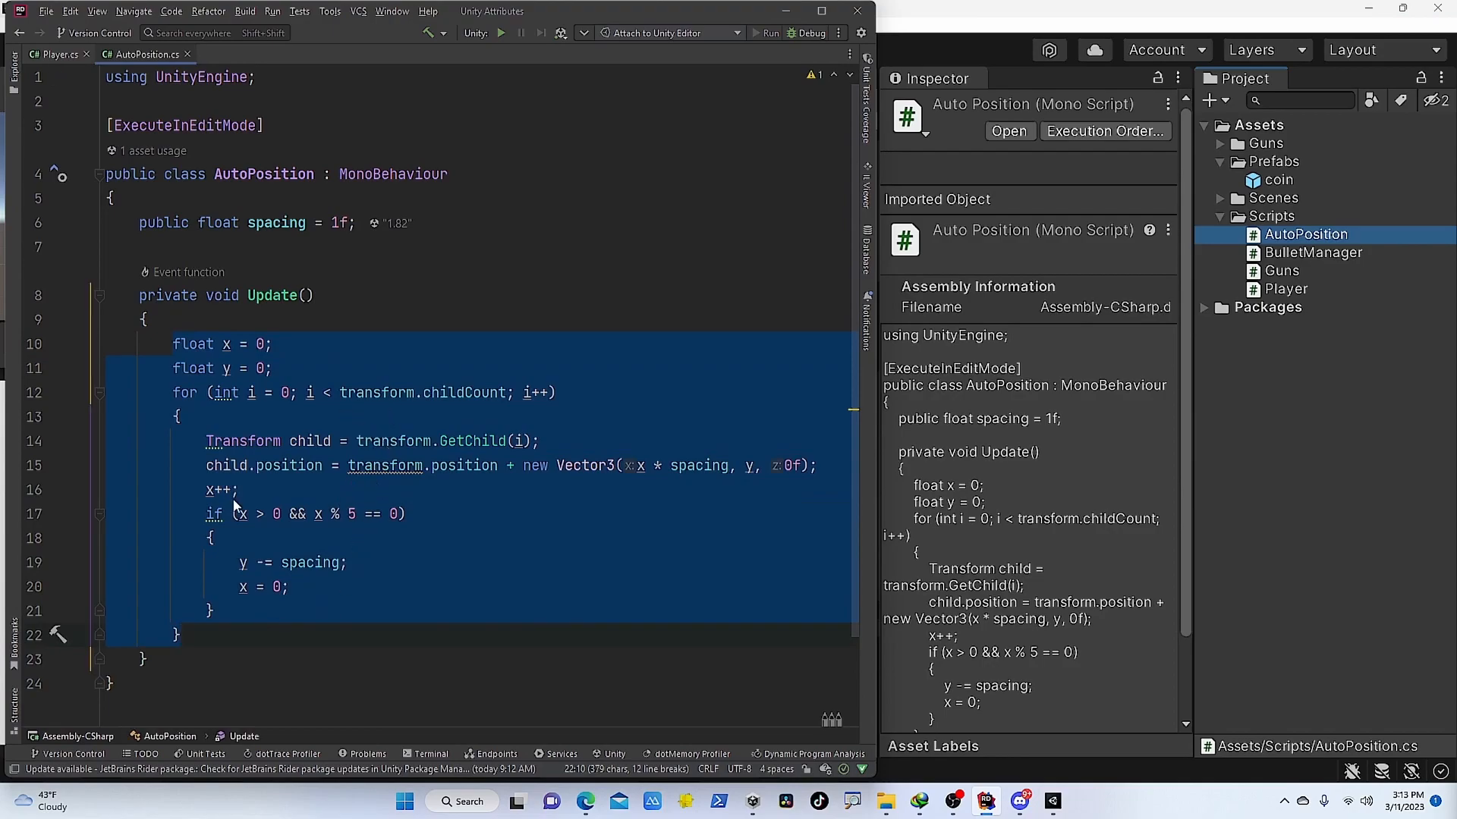
{"action": "mouse_move", "coordinate": [639, 534]}
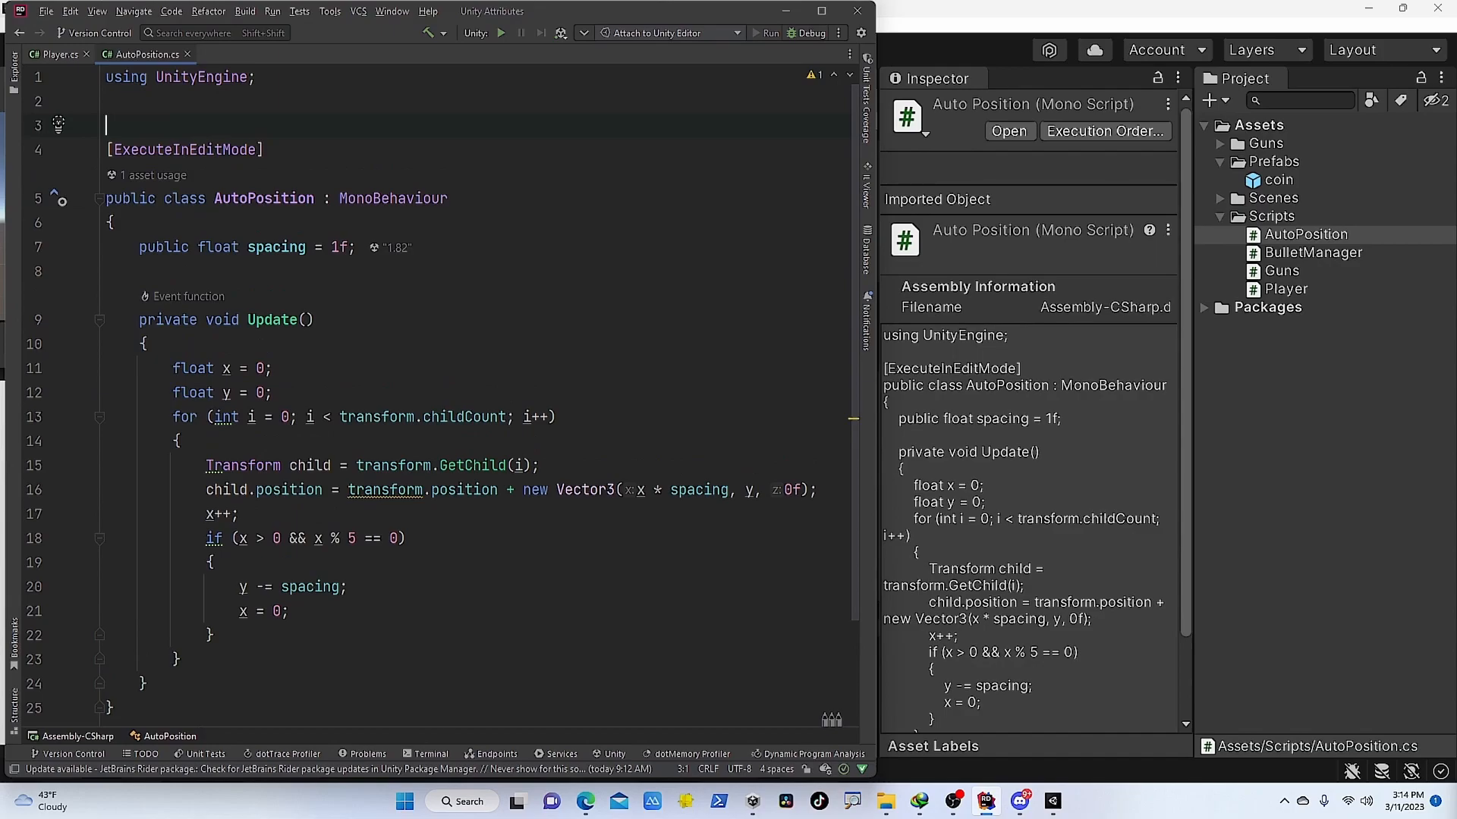
Step: Begin an #if UNITY_EDITOR directive above [ExecuteInEditMode] in AutoPosition.cs
{"action": "type", "text": "#if Uni"}
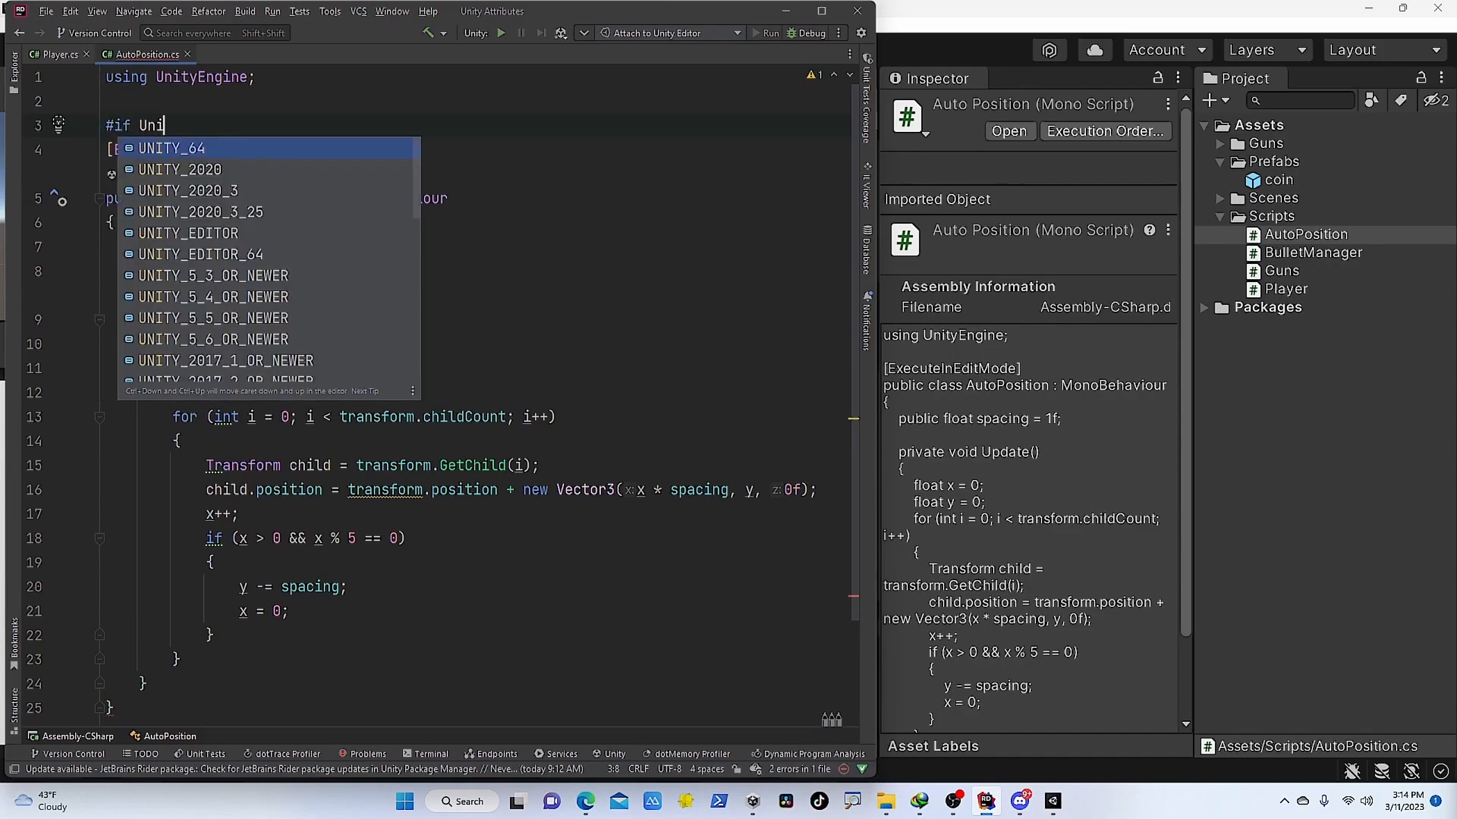